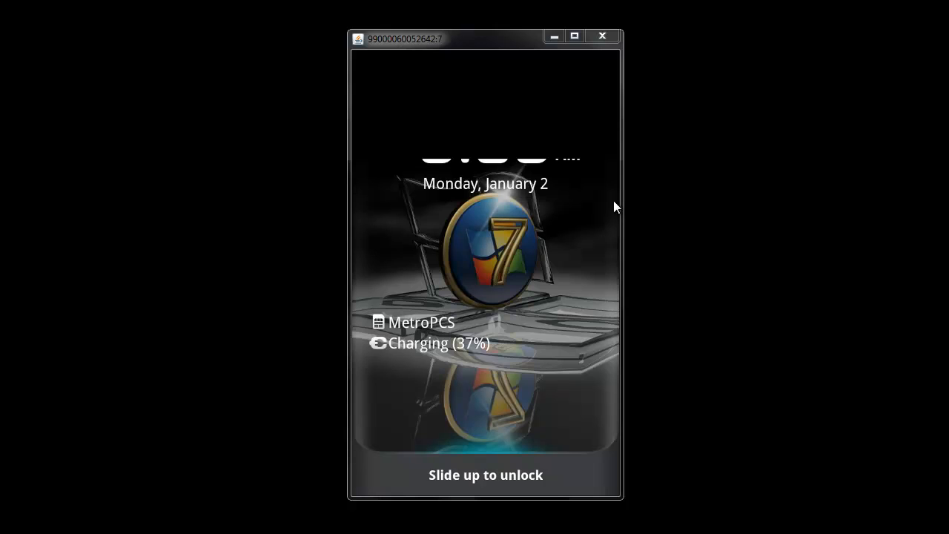
{"action": "mouse_move", "coordinate": [749, 88]}
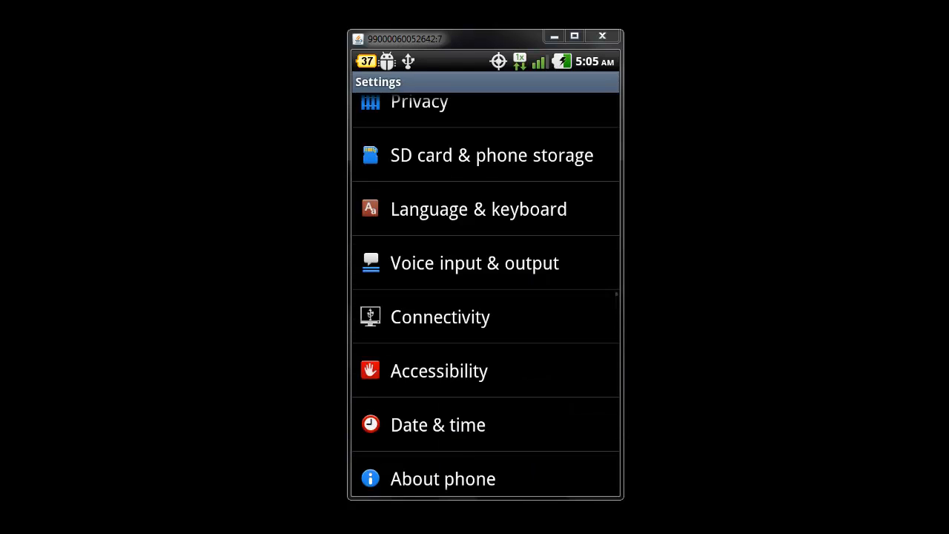
Scroll the Settings list down to the About phone entry.
{"action": "scroll", "scroll_direction": "down", "scroll_amount": 3}
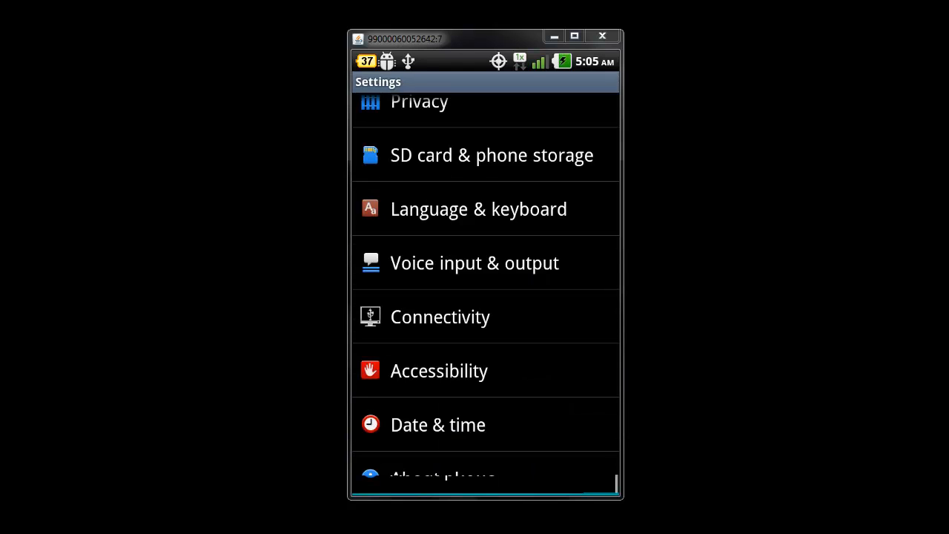
{"action": "scroll", "scroll_direction": "down", "scroll_amount": 3}
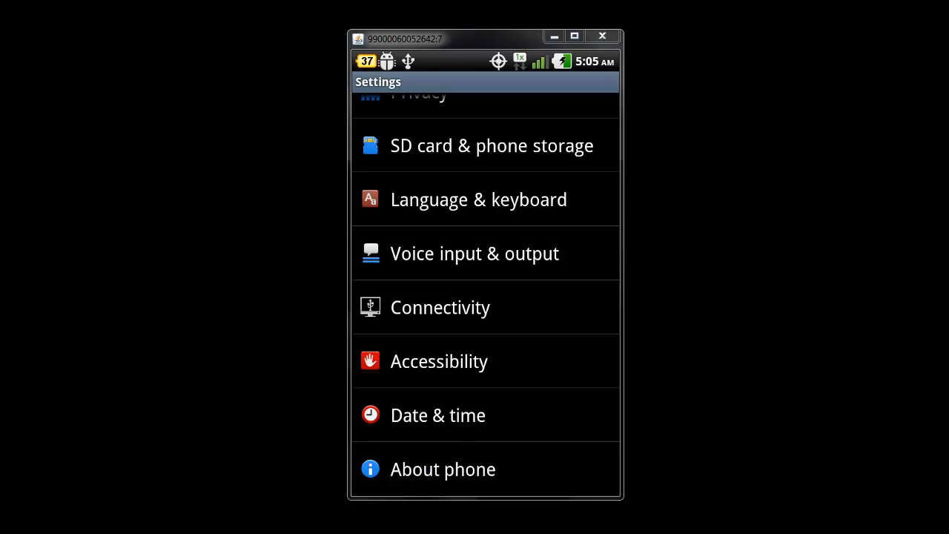
Show About phone with model LG-MS910, build, SW version MS910ZVC and HW version.
{"action": "left_click", "coordinate": [442, 469]}
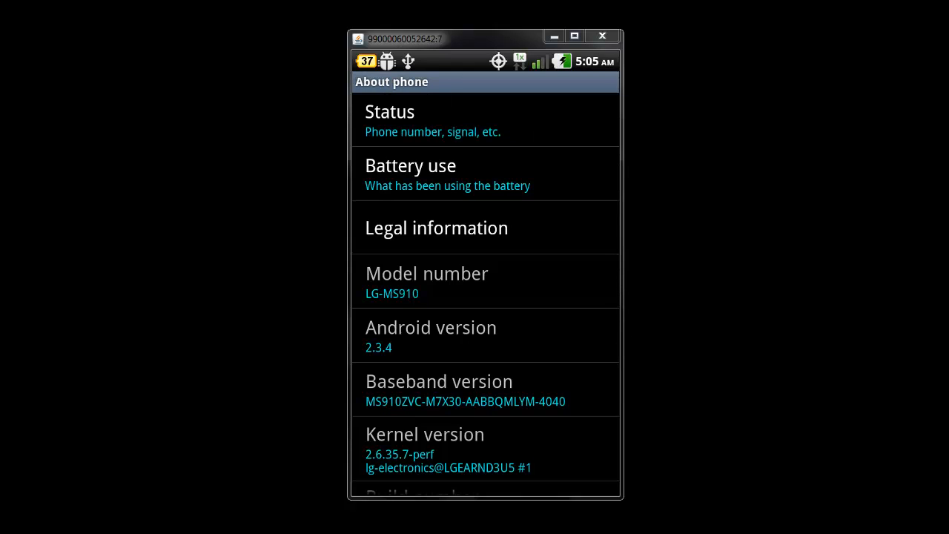
{"action": "scroll", "scroll_direction": "down", "scroll_amount": 3}
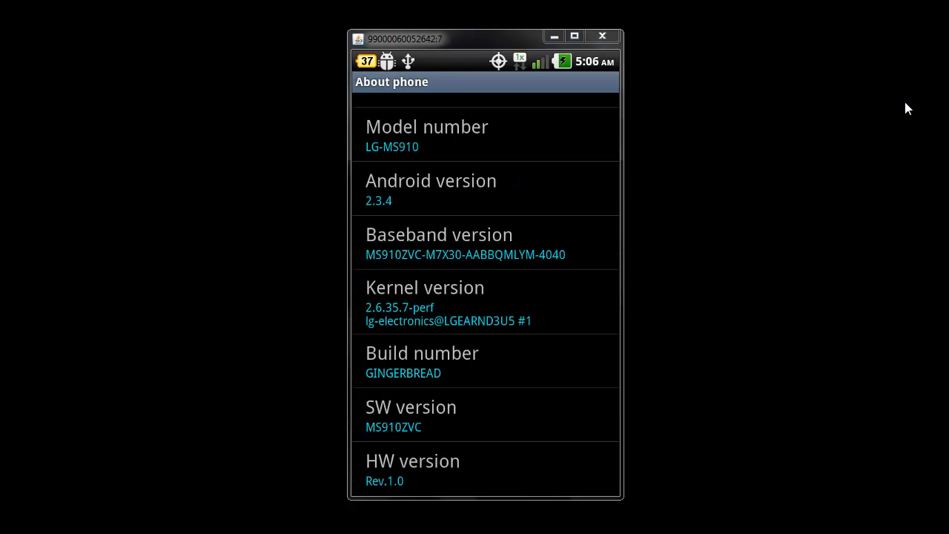
{"action": "mouse_move", "coordinate": [405, 441]}
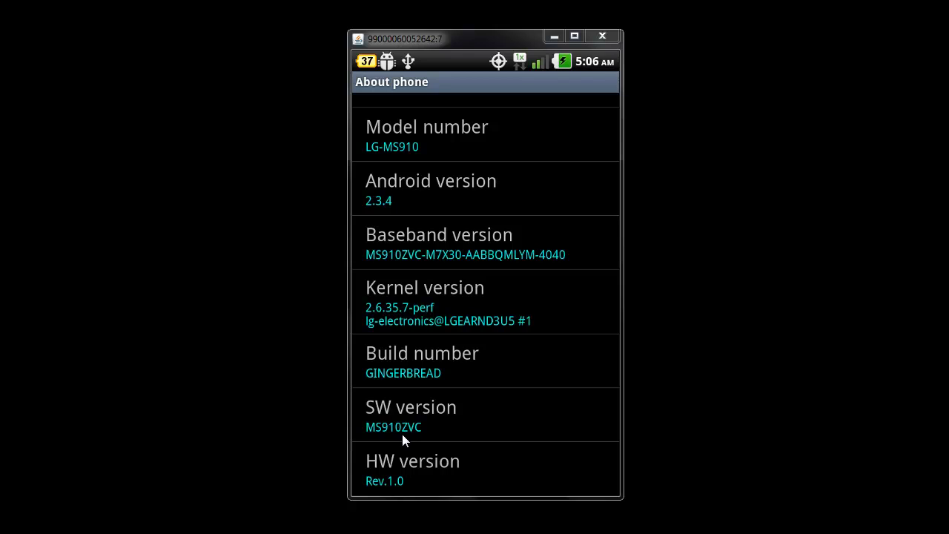
{"action": "mouse_move", "coordinate": [415, 445]}
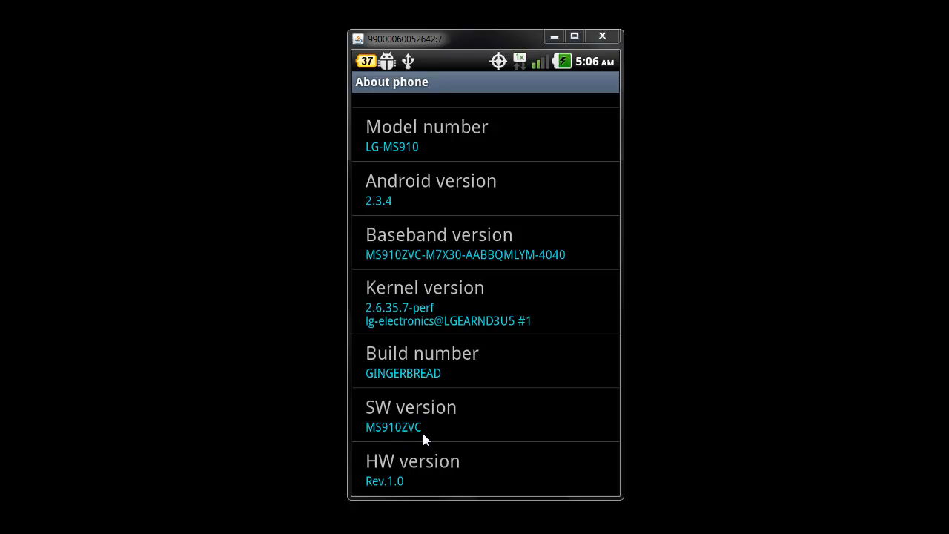
{"action": "mouse_move", "coordinate": [406, 441]}
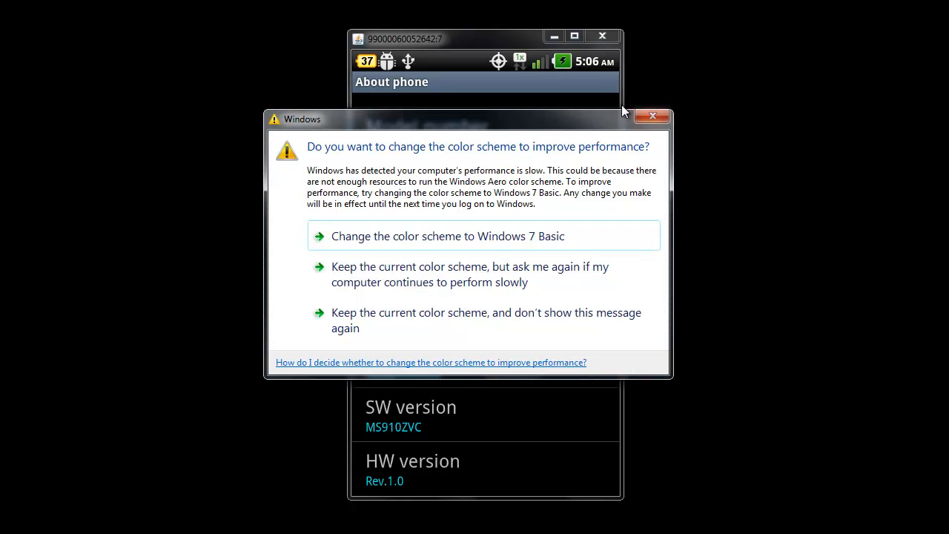
Dismiss the Windows colour-scheme performance prompt over the mirror window.
{"action": "left_click", "coordinate": [652, 115]}
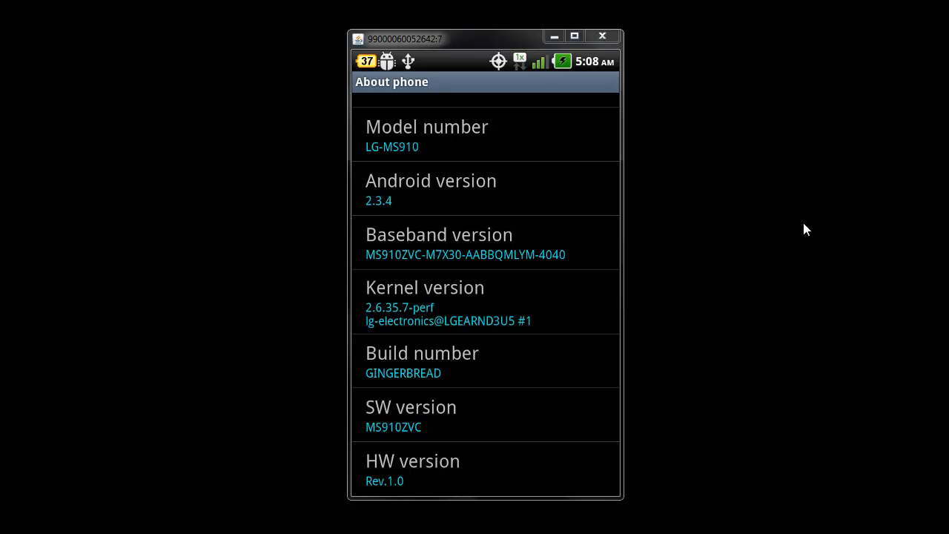
{"action": "mouse_move", "coordinate": [841, 192]}
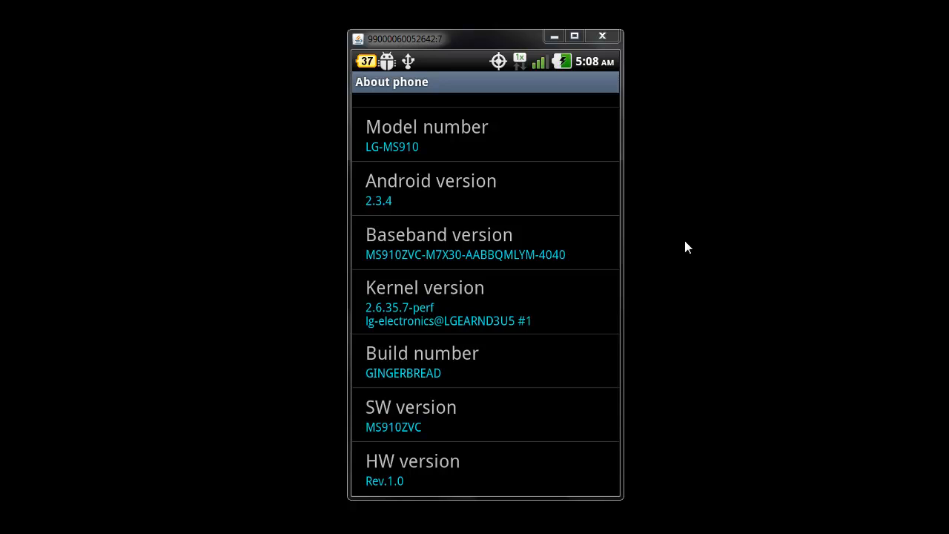
{"action": "mouse_move", "coordinate": [705, 245]}
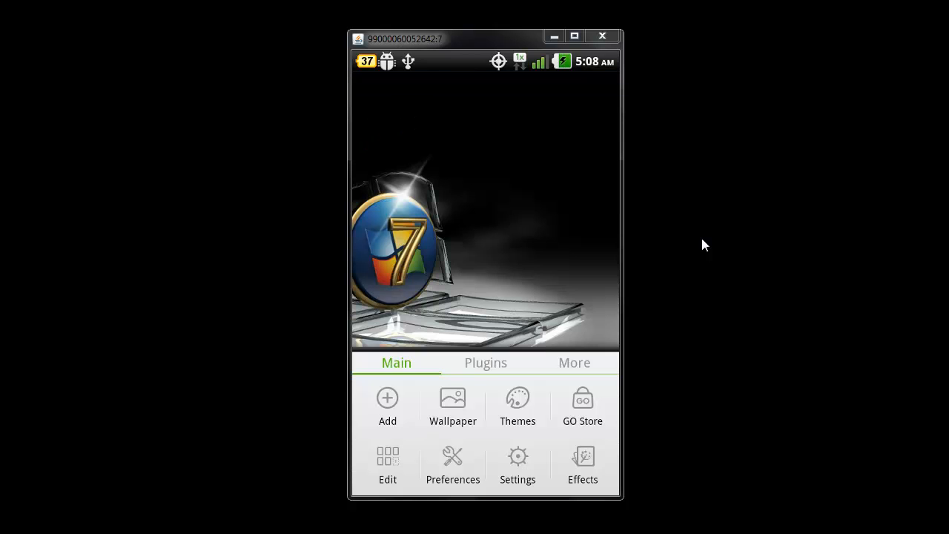
Go from the launcher Settings into Applications > Development with USB debugging ticked.
{"action": "left_click", "coordinate": [517, 466]}
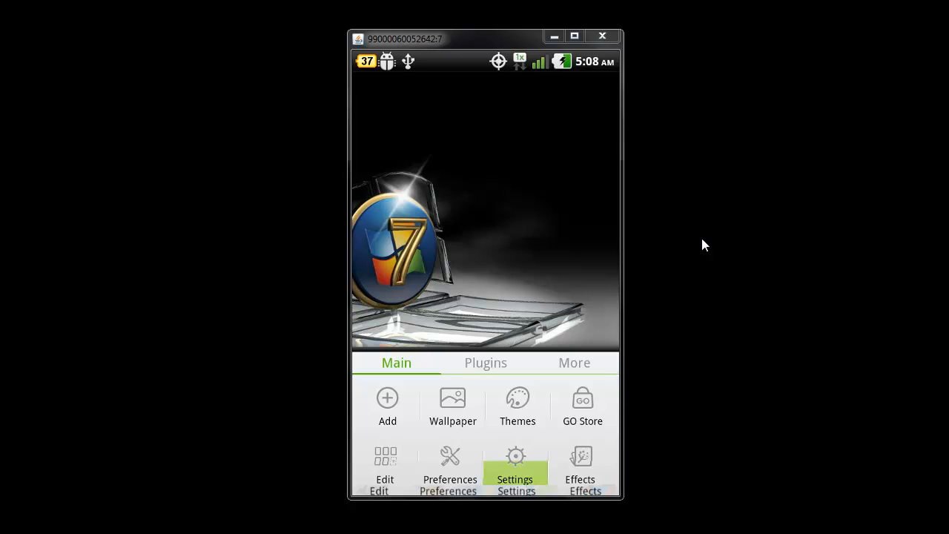
{"action": "left_click", "coordinate": [515, 460]}
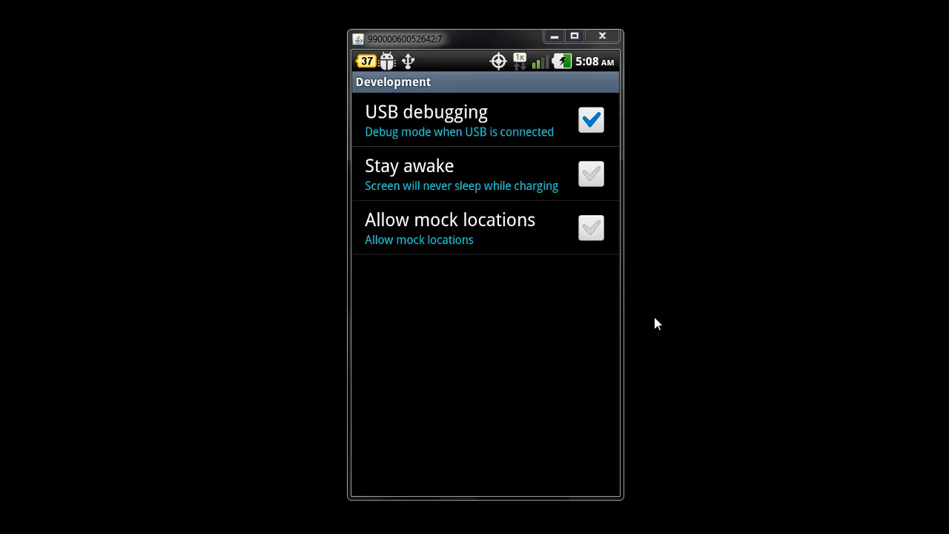
{"action": "mouse_move", "coordinate": [531, 134]}
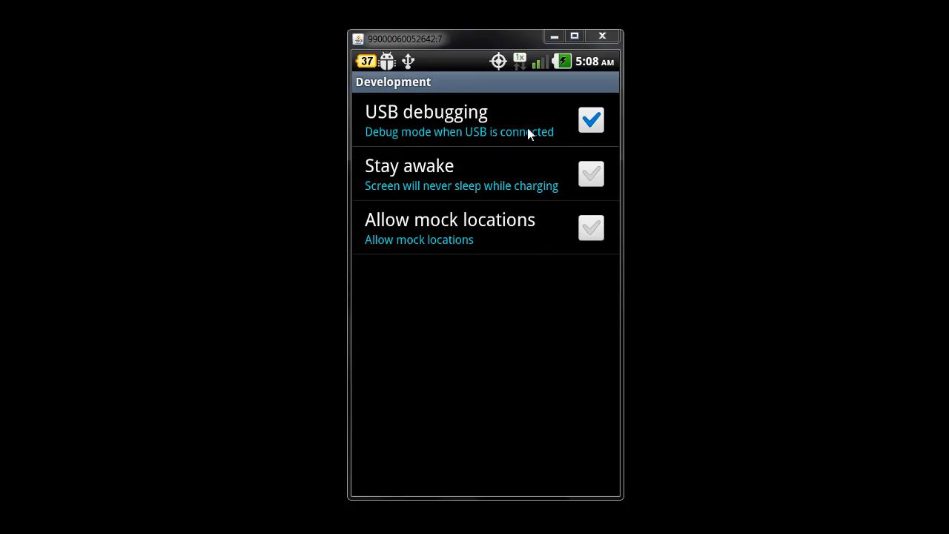
{"action": "mouse_move", "coordinate": [601, 127]}
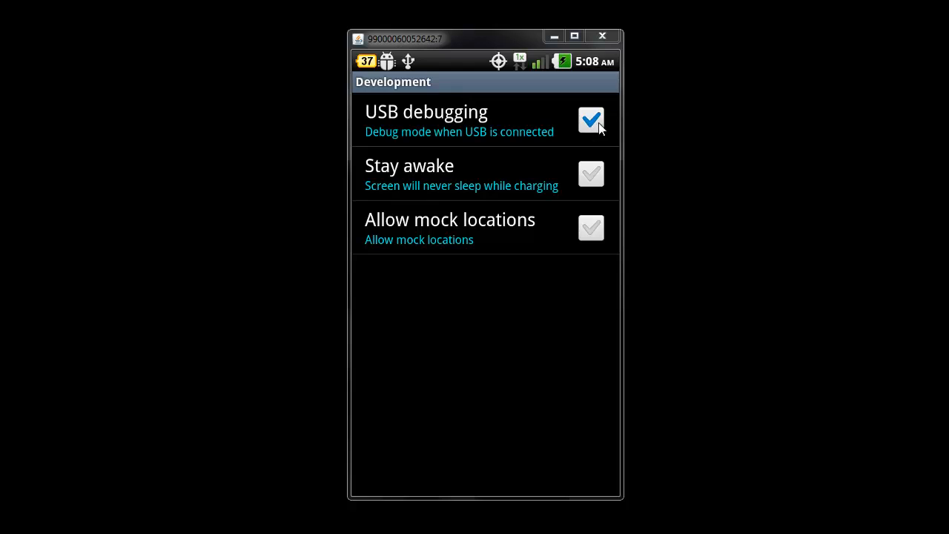
{"action": "mouse_move", "coordinate": [585, 133]}
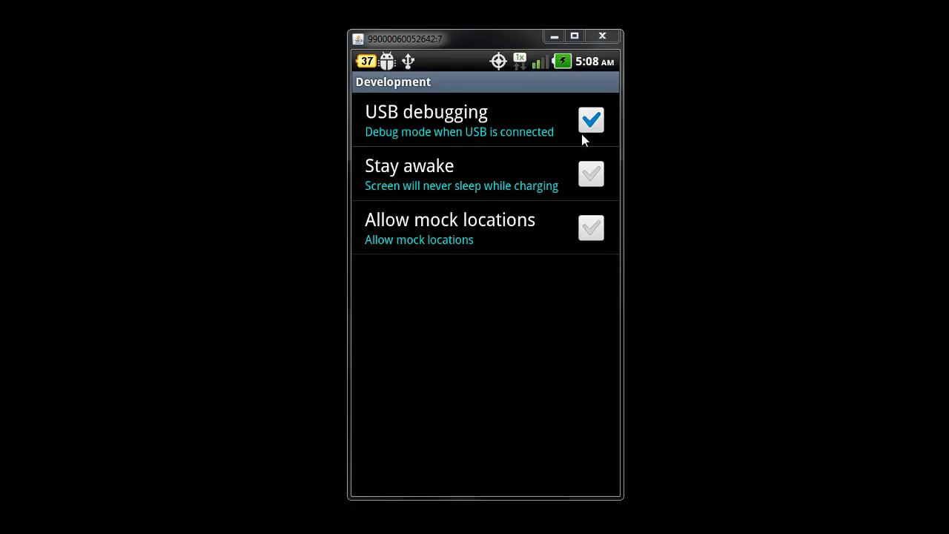
{"action": "mouse_move", "coordinate": [588, 190]}
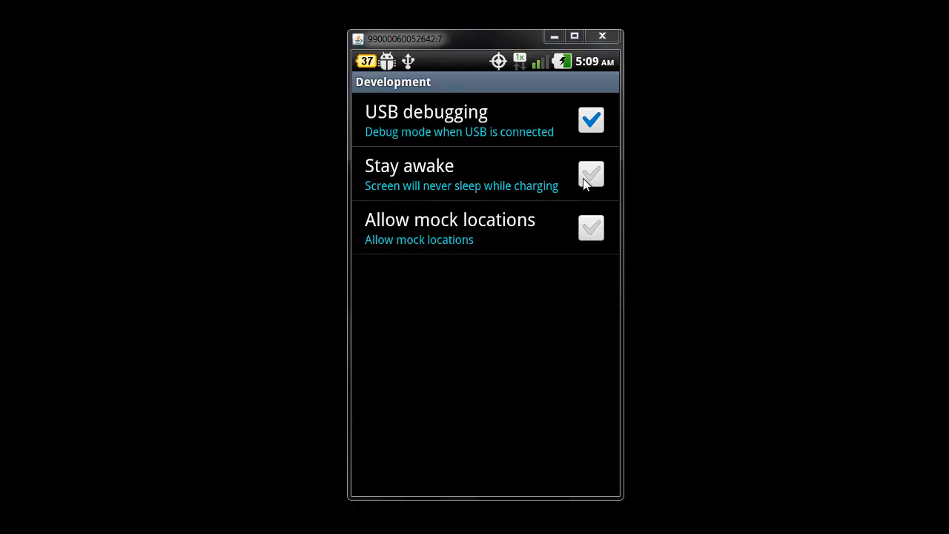
{"action": "mouse_move", "coordinate": [602, 188]}
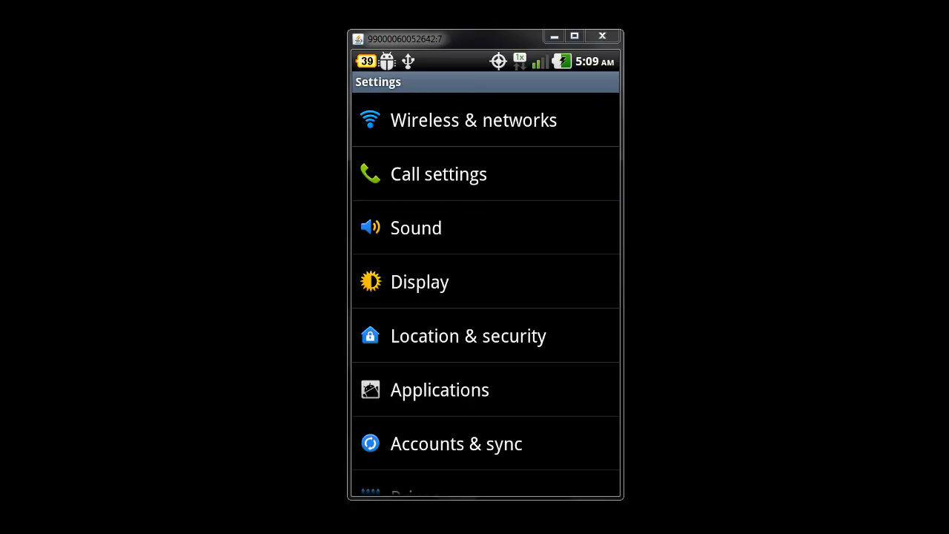
Show Connectivity settings with default USB connection mode set to Internet connection.
{"action": "scroll", "scroll_direction": "down", "scroll_amount": 3}
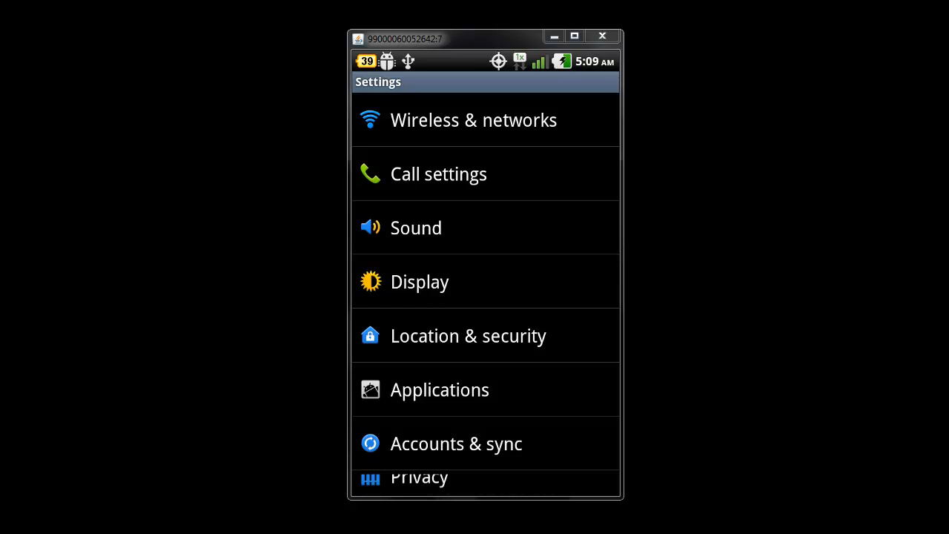
{"action": "scroll", "scroll_direction": "down", "scroll_amount": 3}
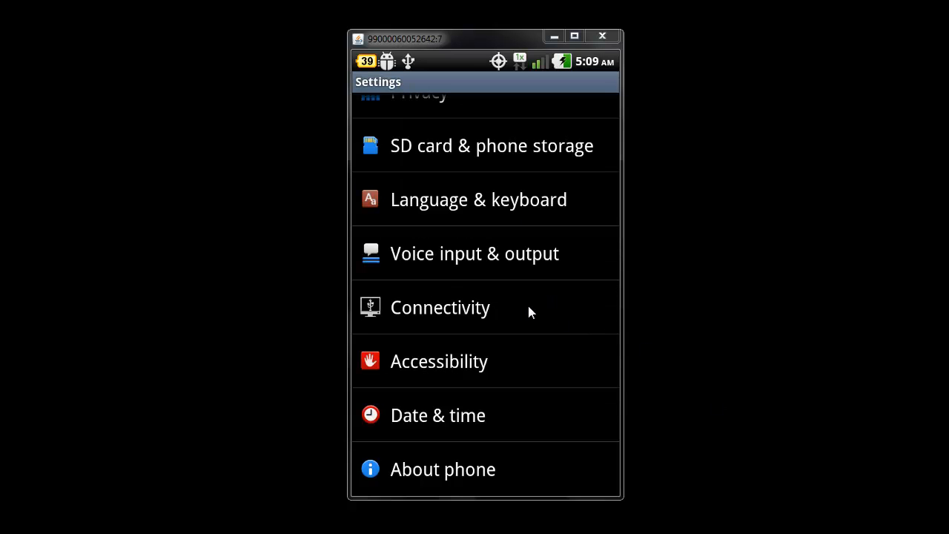
{"action": "left_click", "coordinate": [440, 307]}
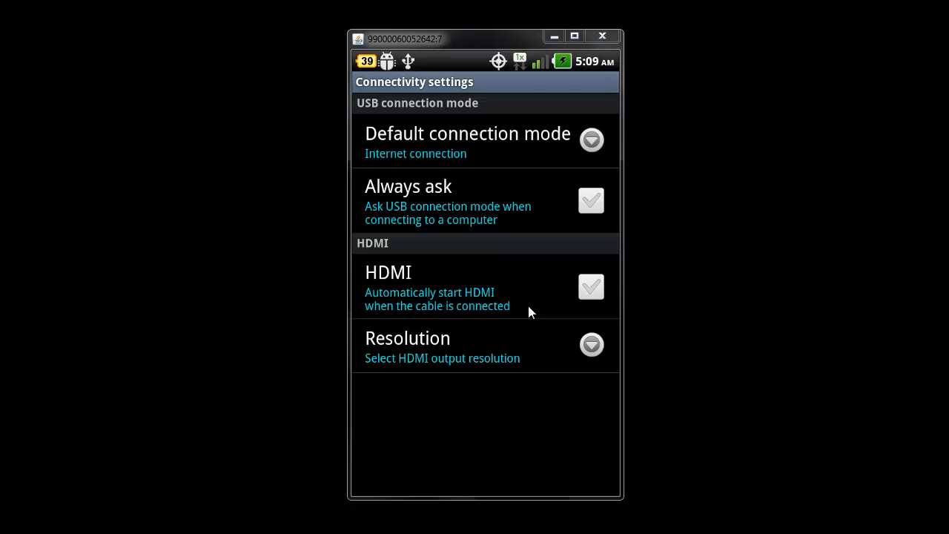
Go back from Connectivity settings to the main Settings list.
{"action": "left_click", "coordinate": [467, 140]}
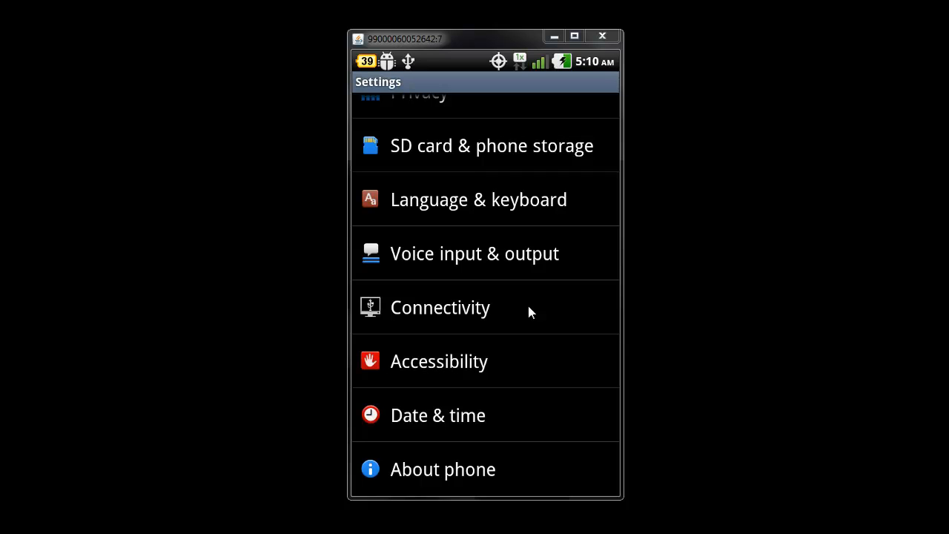
{"action": "mouse_move", "coordinate": [277, 407]}
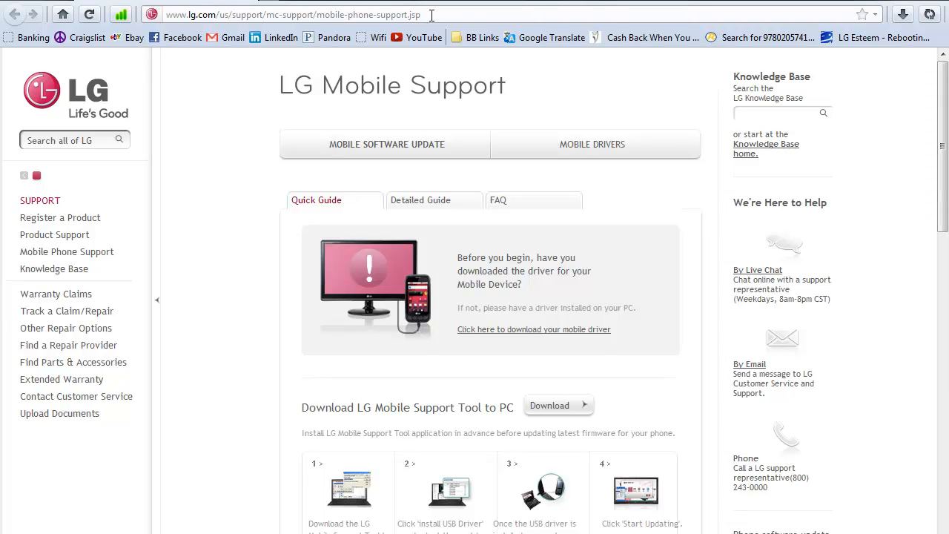
{"action": "mouse_move", "coordinate": [634, 405]}
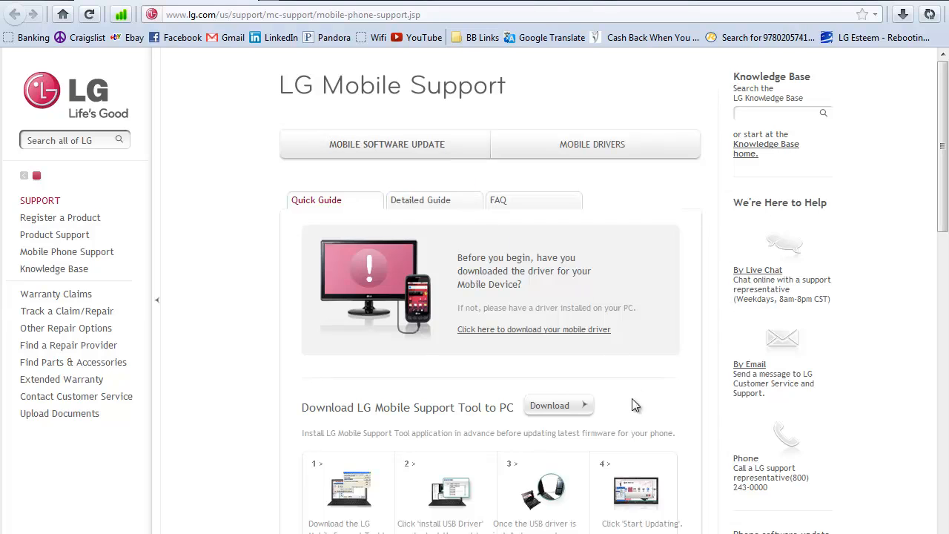
{"action": "mouse_move", "coordinate": [394, 408]}
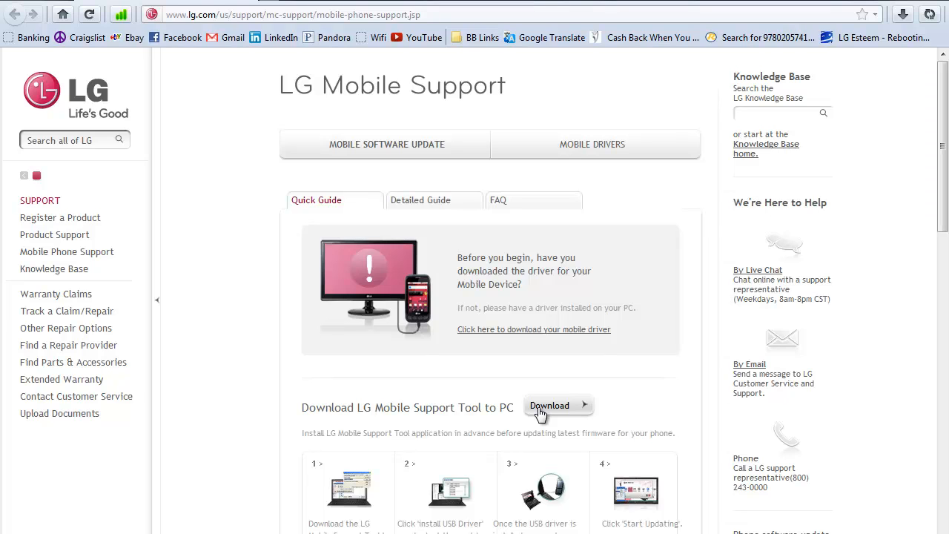
{"action": "mouse_move", "coordinate": [544, 413]}
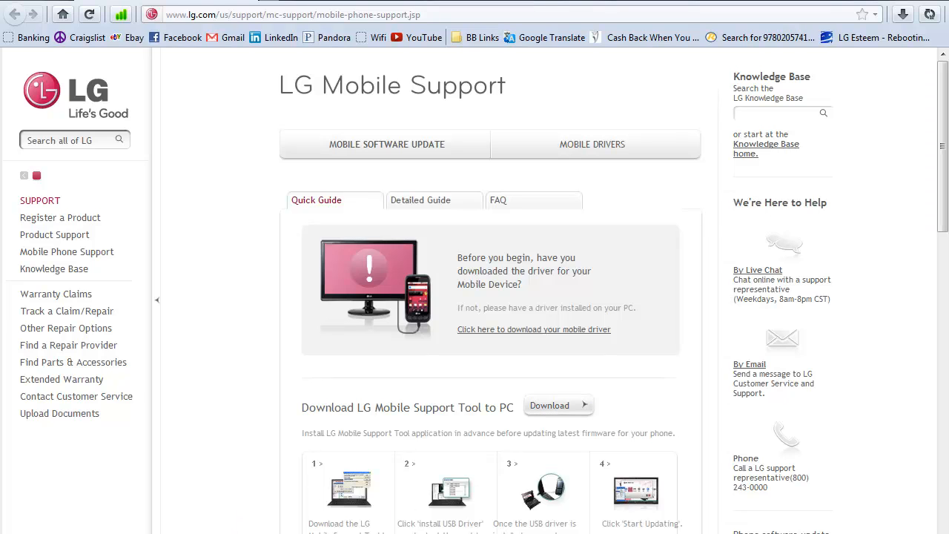
{"action": "mouse_move", "coordinate": [879, 7]}
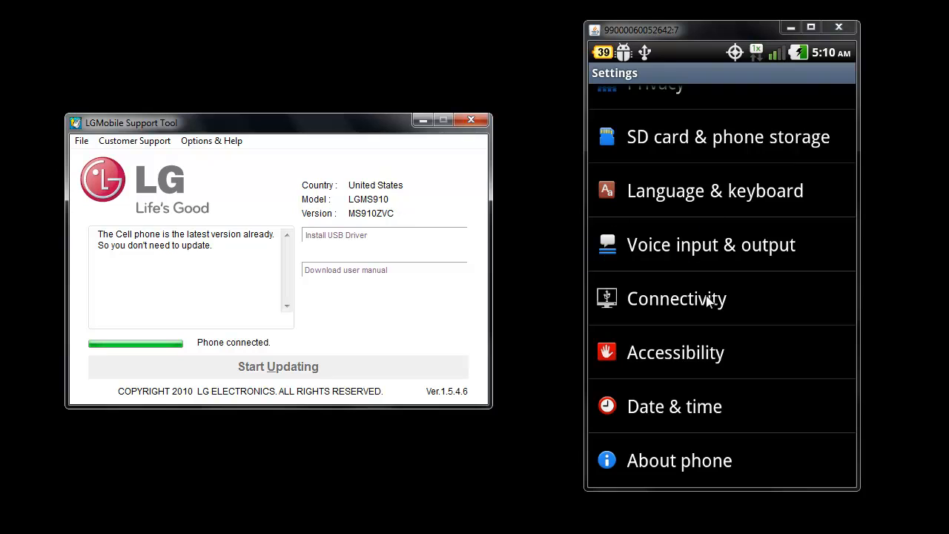
{"action": "mouse_move", "coordinate": [649, 179]}
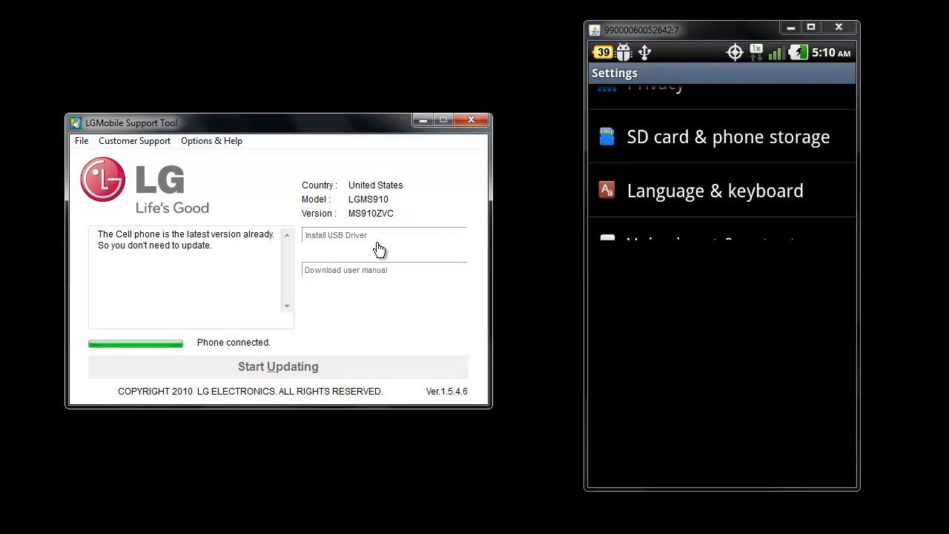
{"action": "mouse_move", "coordinate": [680, 263]}
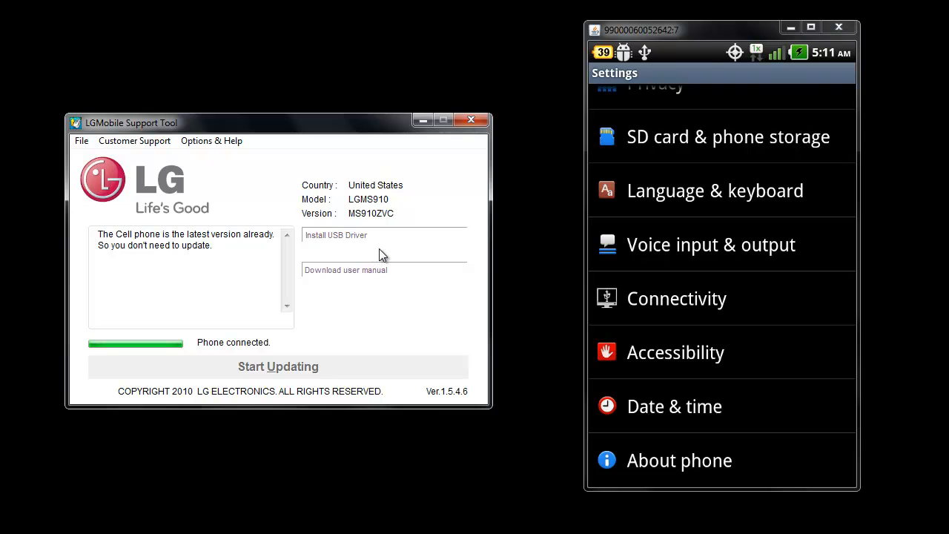
{"action": "mouse_move", "coordinate": [434, 186]}
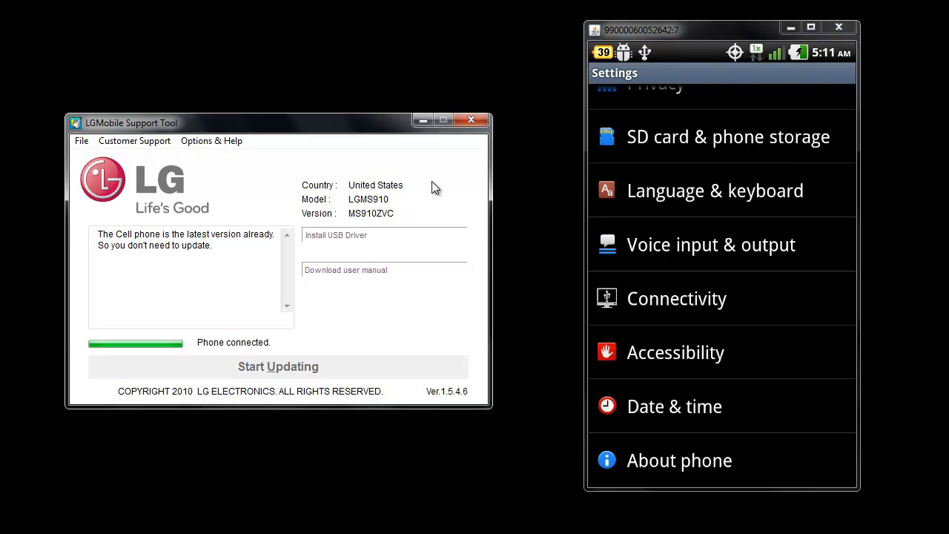
{"action": "mouse_move", "coordinate": [442, 211]}
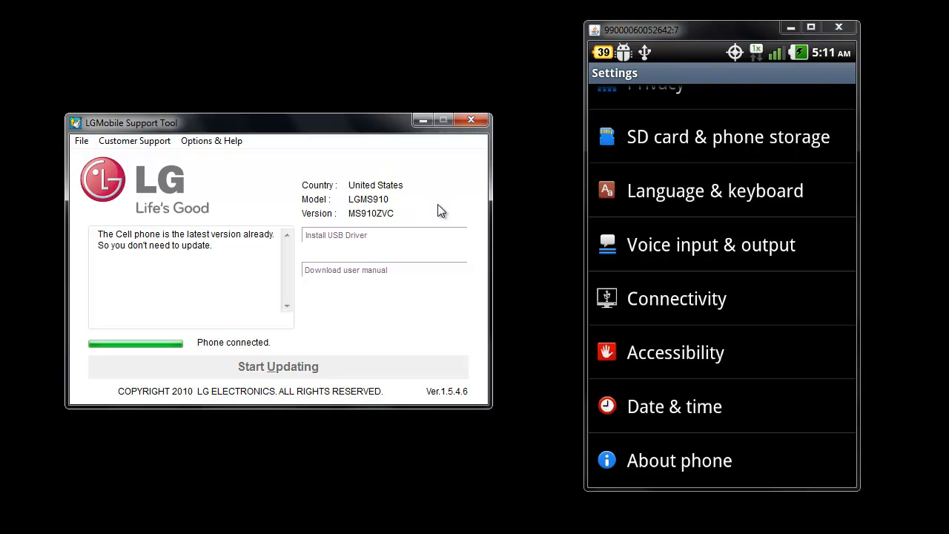
{"action": "mouse_move", "coordinate": [427, 203]}
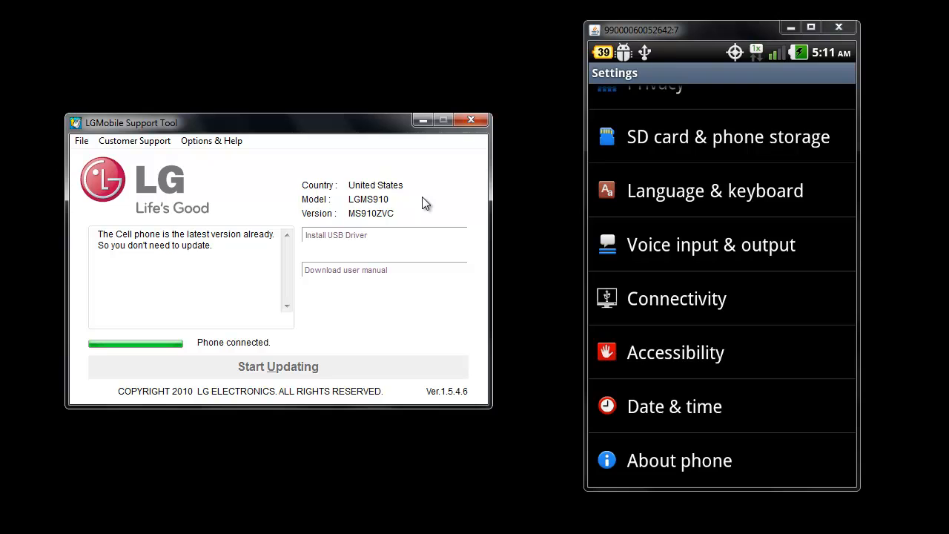
View About phone details: Android 2.3.4, Gingerbread build, hardware Rev.1.0.
{"action": "left_click", "coordinate": [679, 460]}
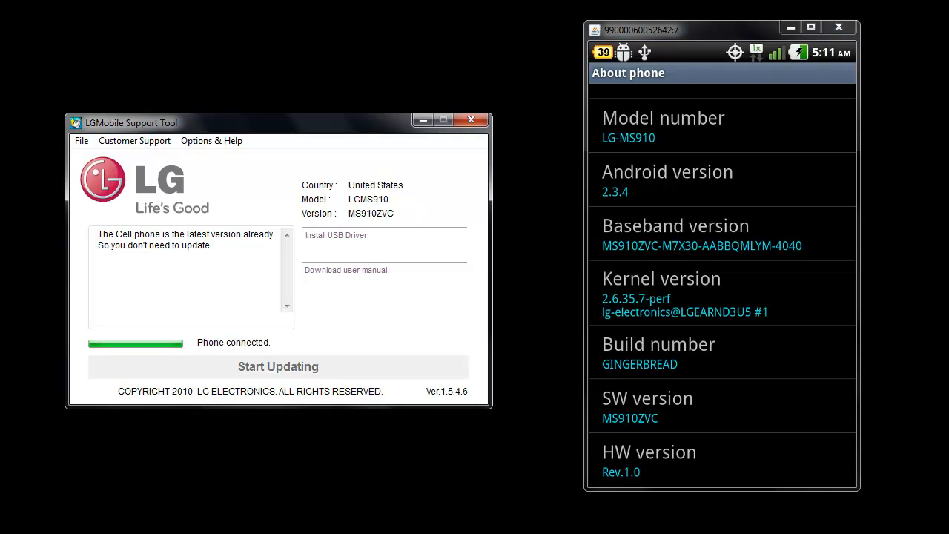
{"action": "mouse_move", "coordinate": [640, 56]}
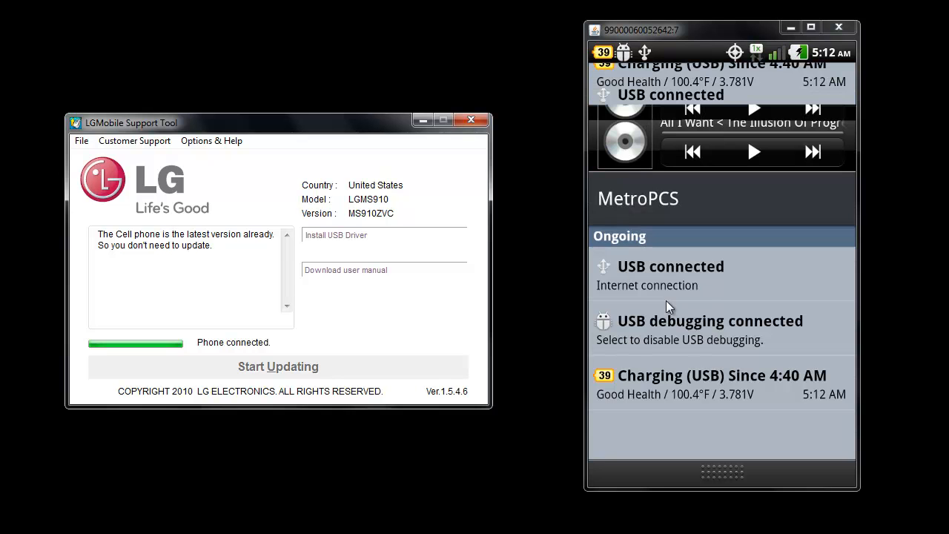
{"action": "mouse_move", "coordinate": [610, 343]}
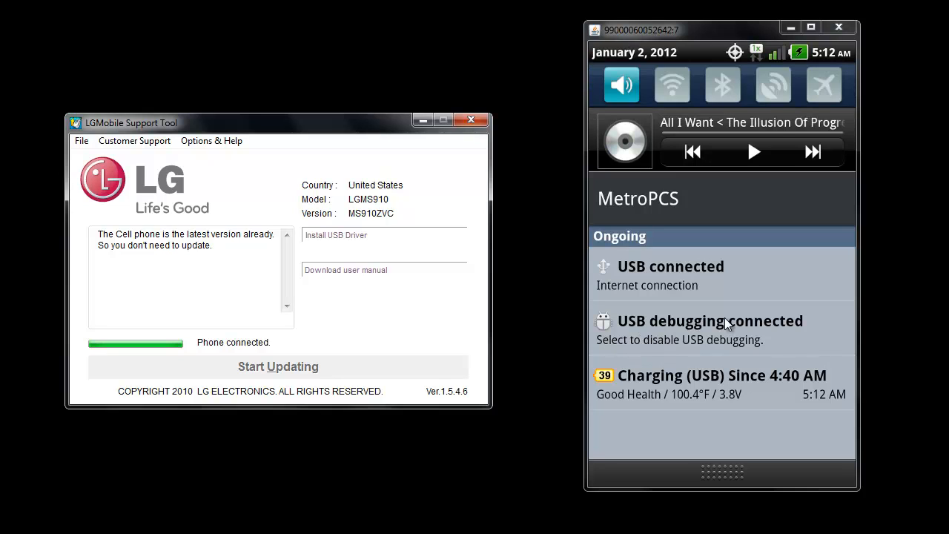
{"action": "mouse_move", "coordinate": [786, 290]}
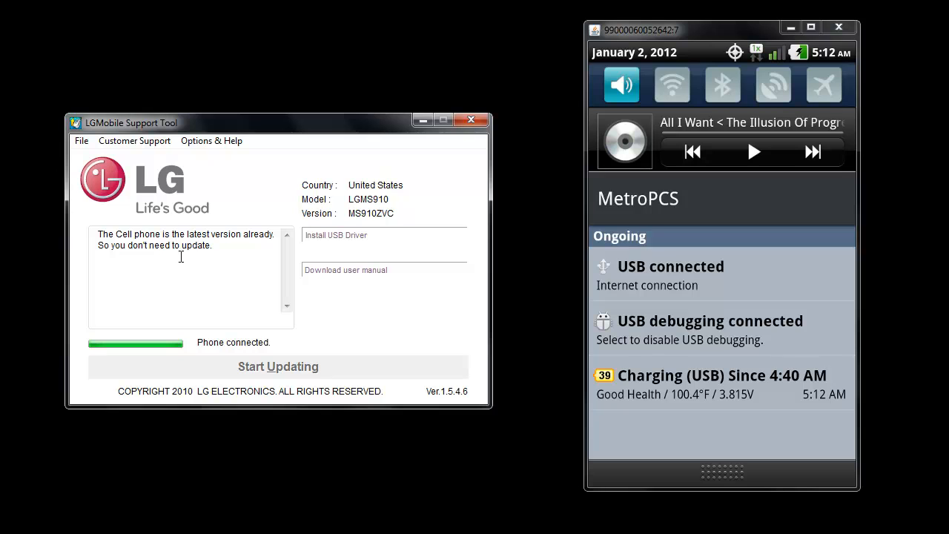
{"action": "mouse_move", "coordinate": [157, 250]}
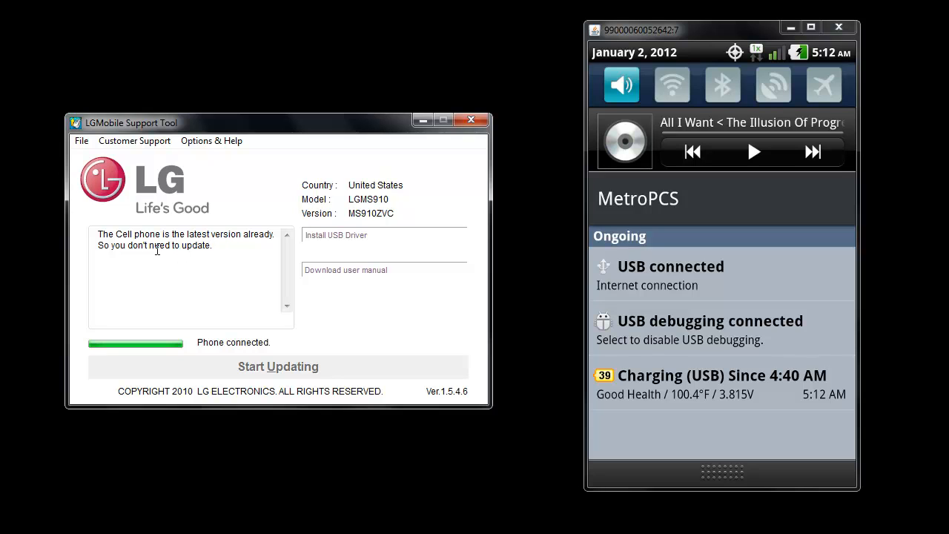
{"action": "mouse_move", "coordinate": [278, 369]}
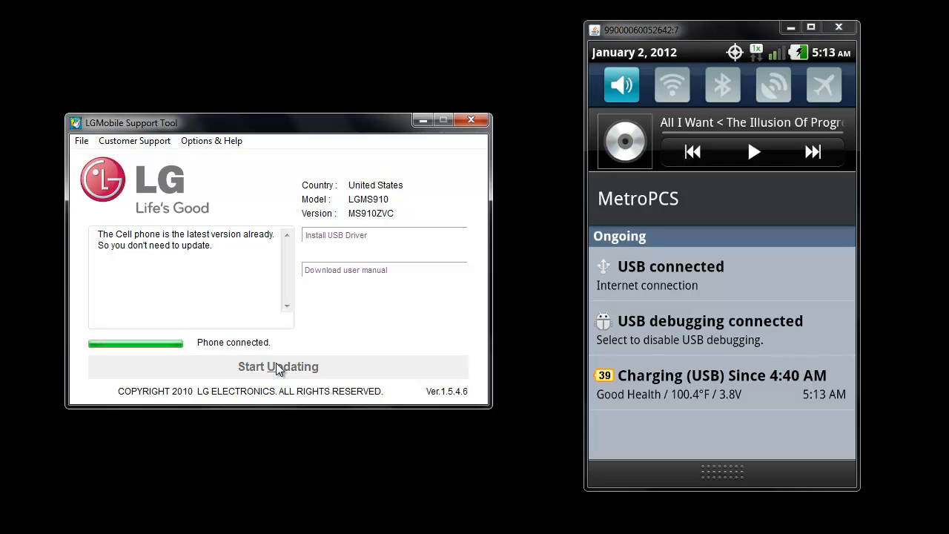
{"action": "mouse_move", "coordinate": [424, 384]}
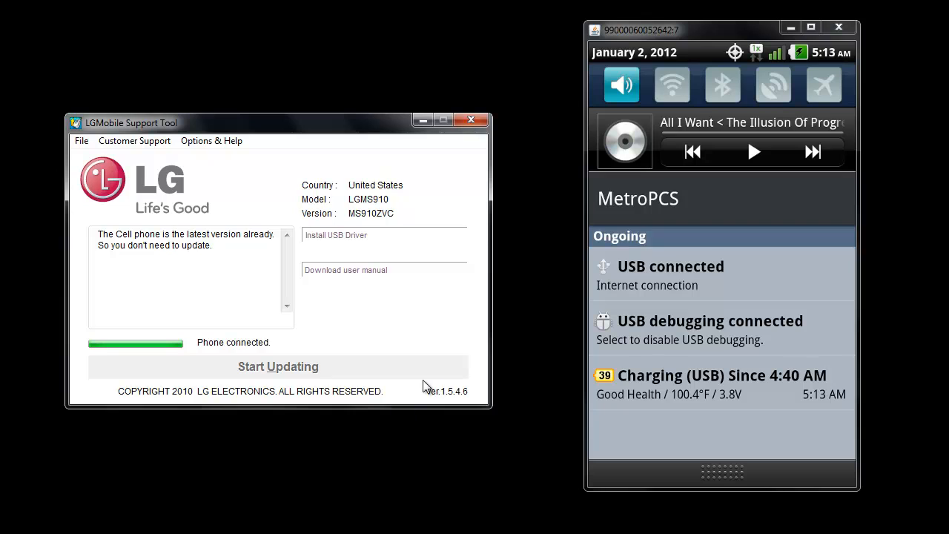